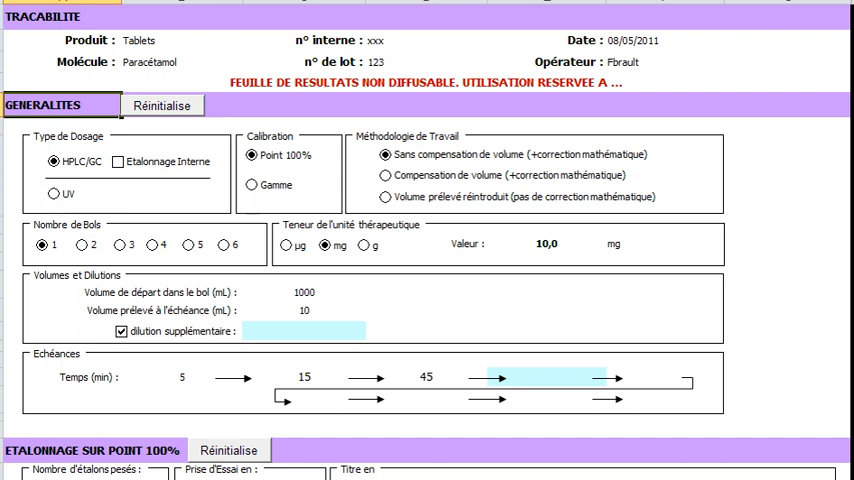
Select 'Compensation de volume' and 2 vessels, then view the Cuve1, Cuve2 and Moyenne profile chart
scroll("down", 3)
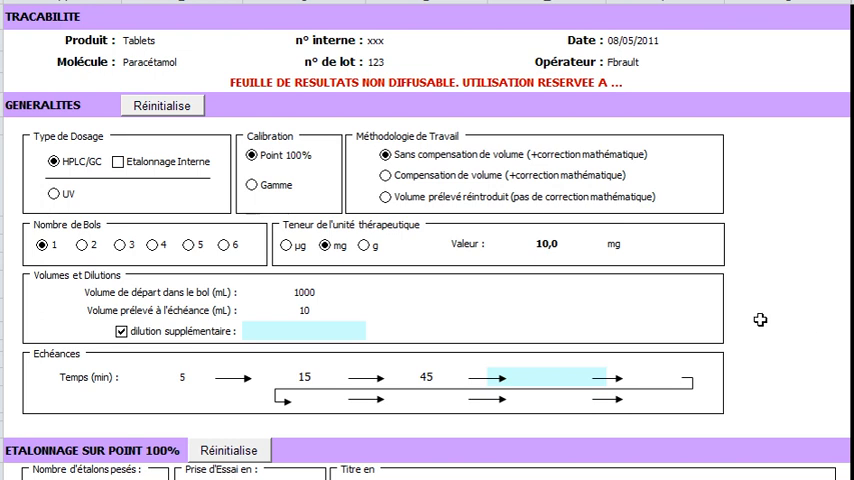
left_click(385, 175)
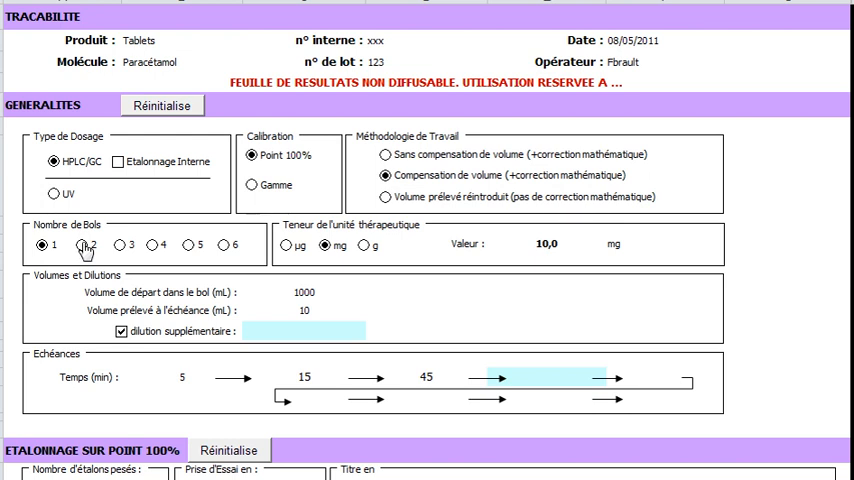
left_click(162, 105)
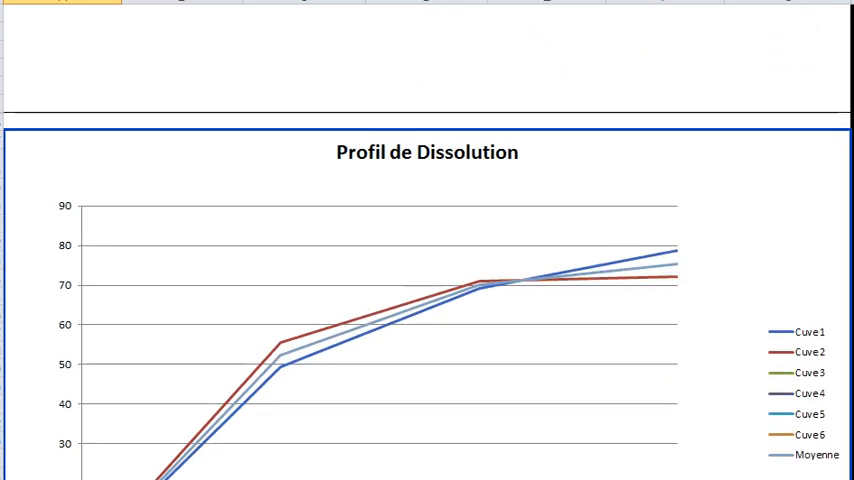
scroll("down", 3)
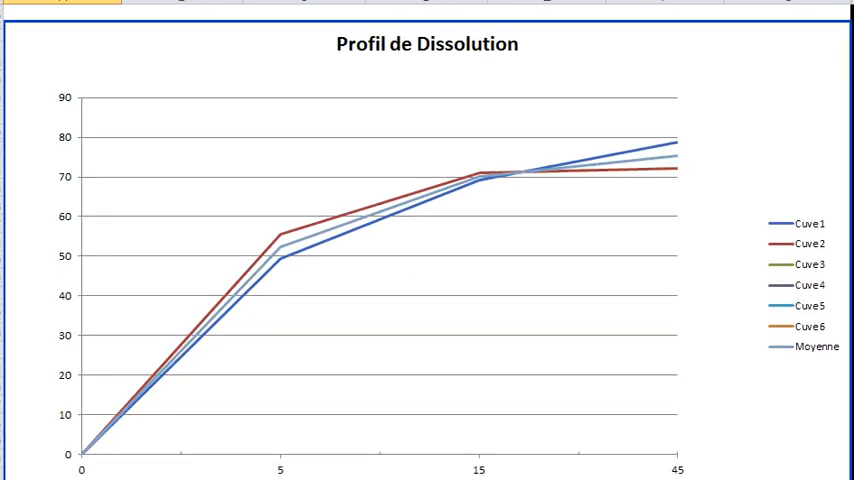